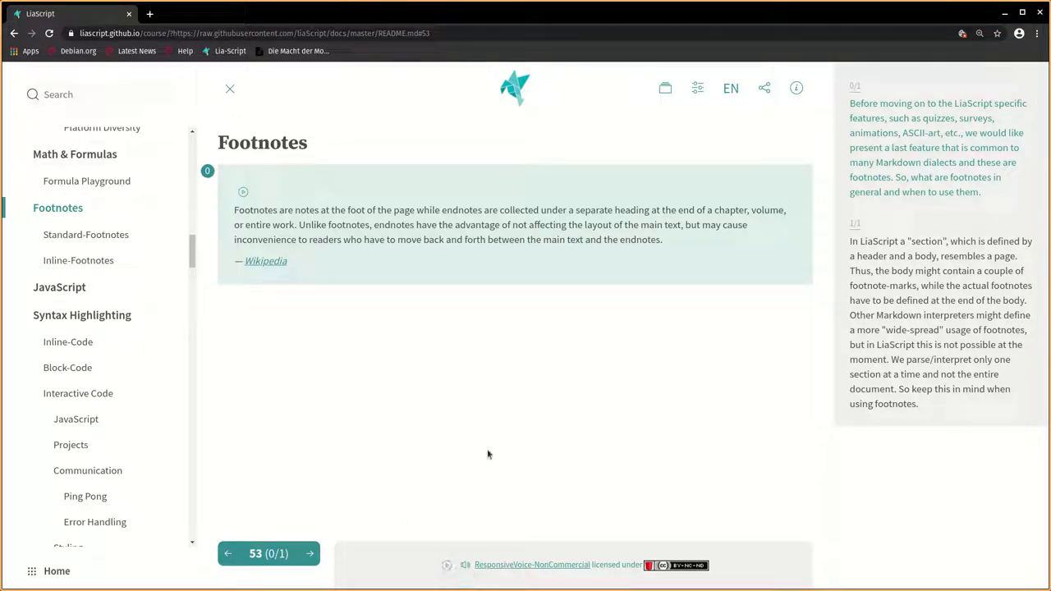
pyautogui.moveTo(499, 463)
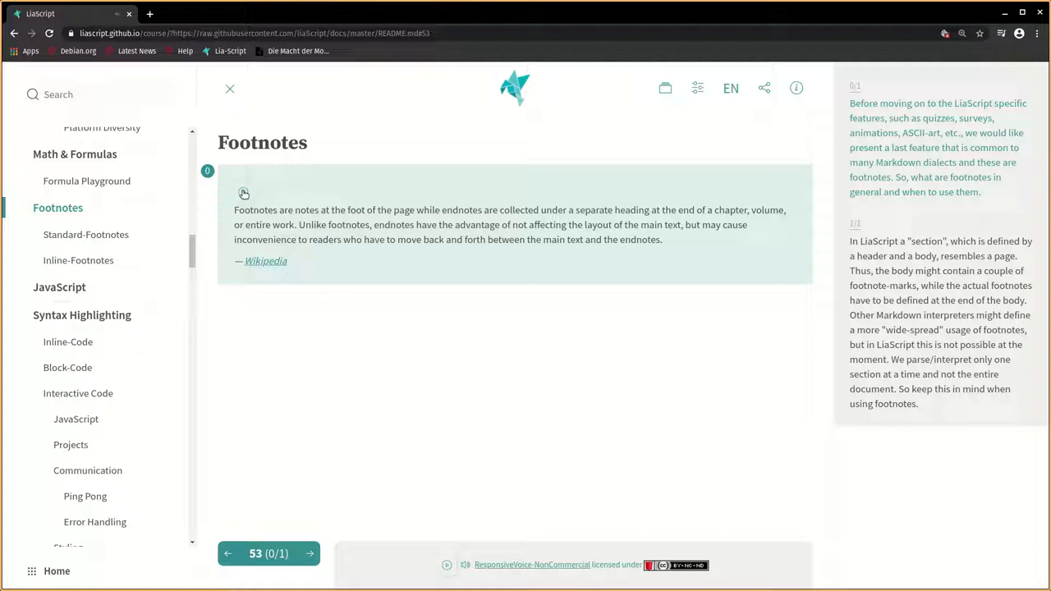
pyautogui.moveTo(401, 435)
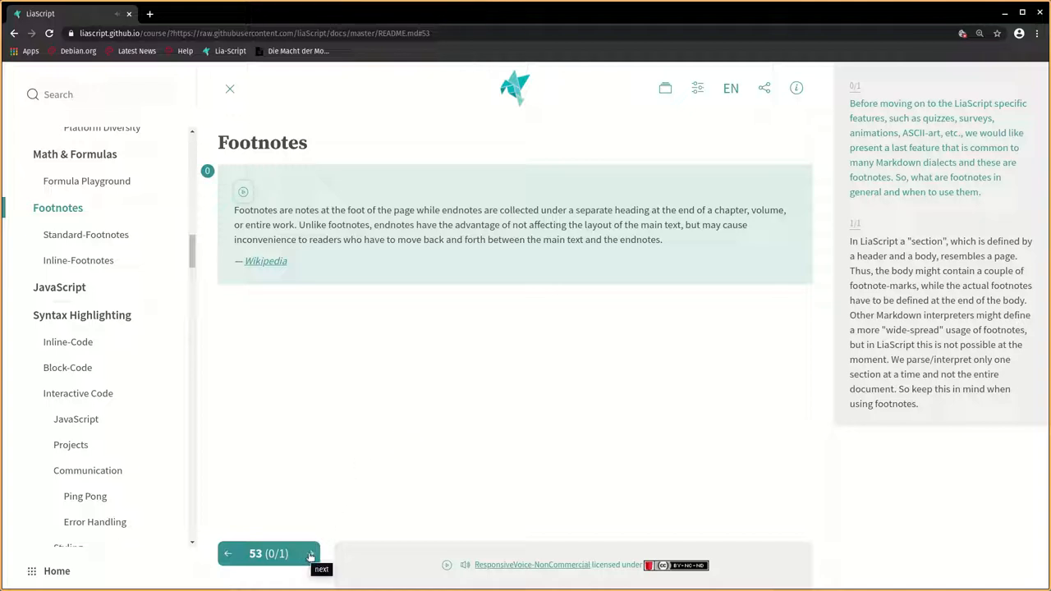
# - Reveal the section-structure example, then advance to the Standard-Footnotes slide
pyautogui.click(310, 552)
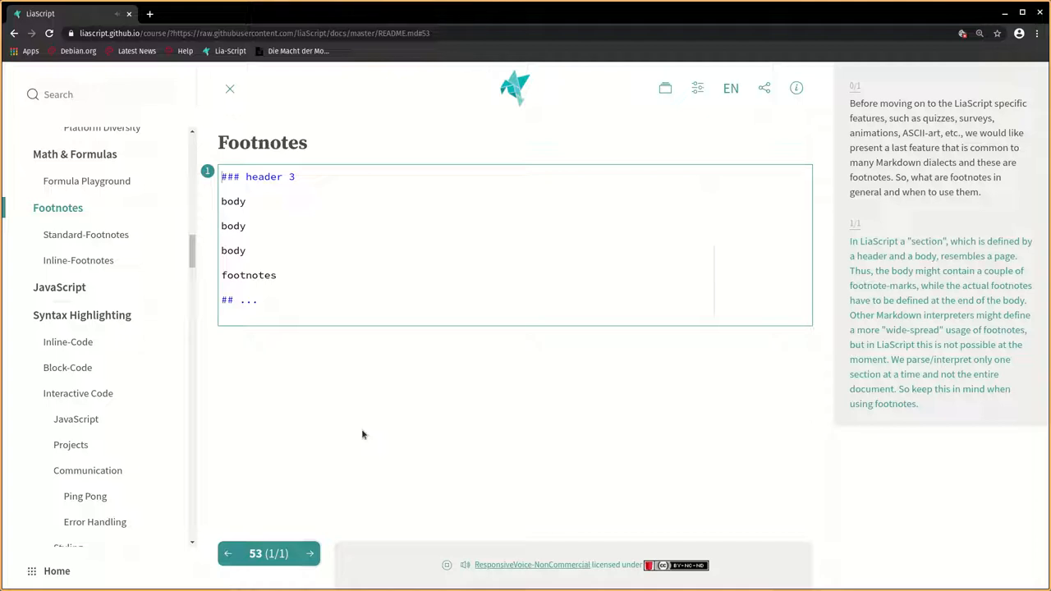
pyautogui.click(309, 552)
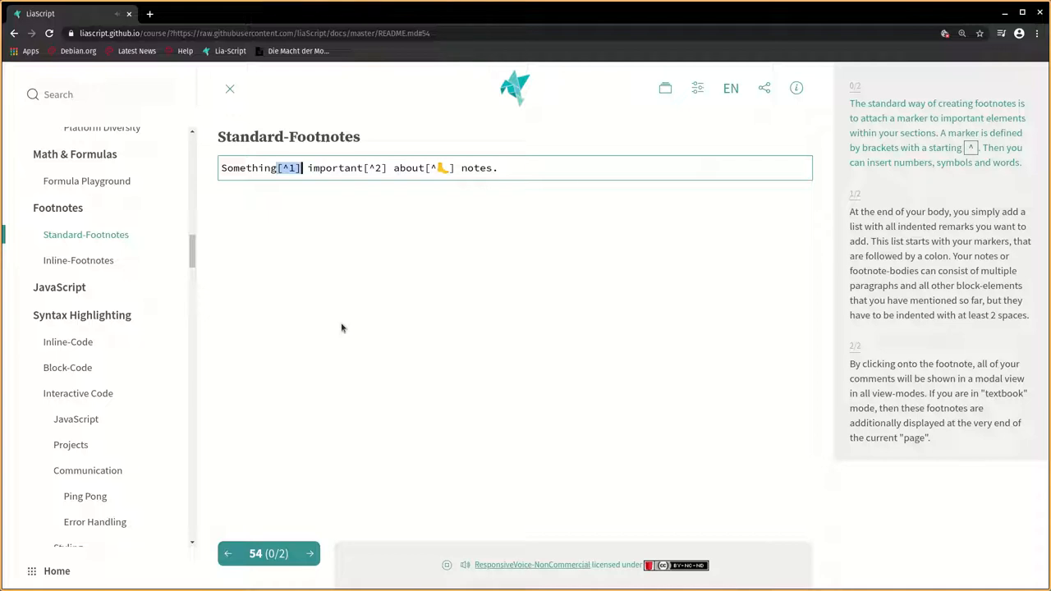
pyautogui.moveTo(372, 259)
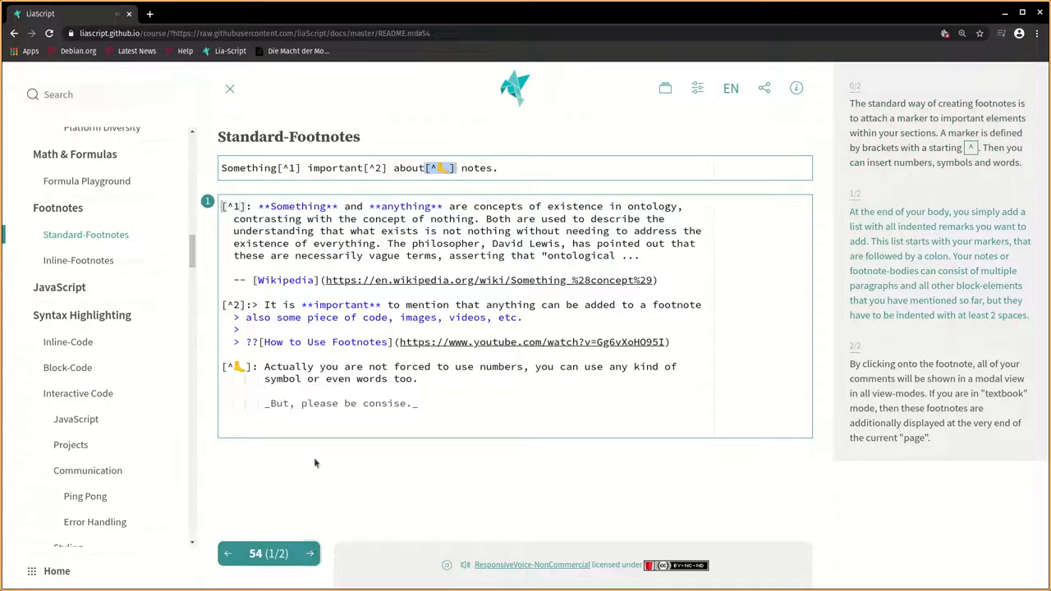
pyautogui.moveTo(319, 486)
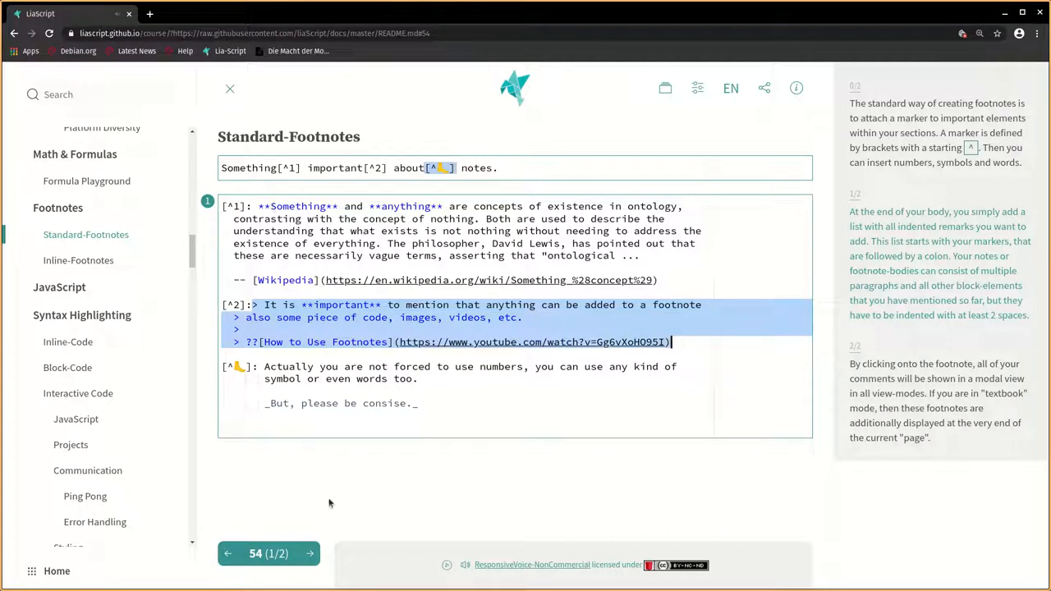
# - Show the rendered footnote result and open the emoji-marked footnote's note
pyautogui.click(309, 552)
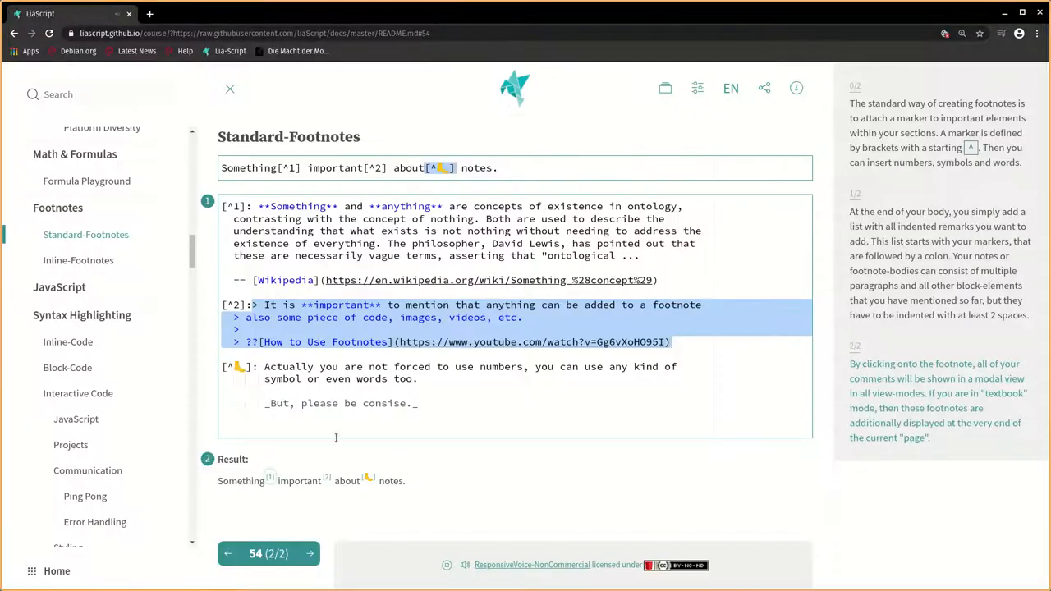
pyautogui.click(368, 479)
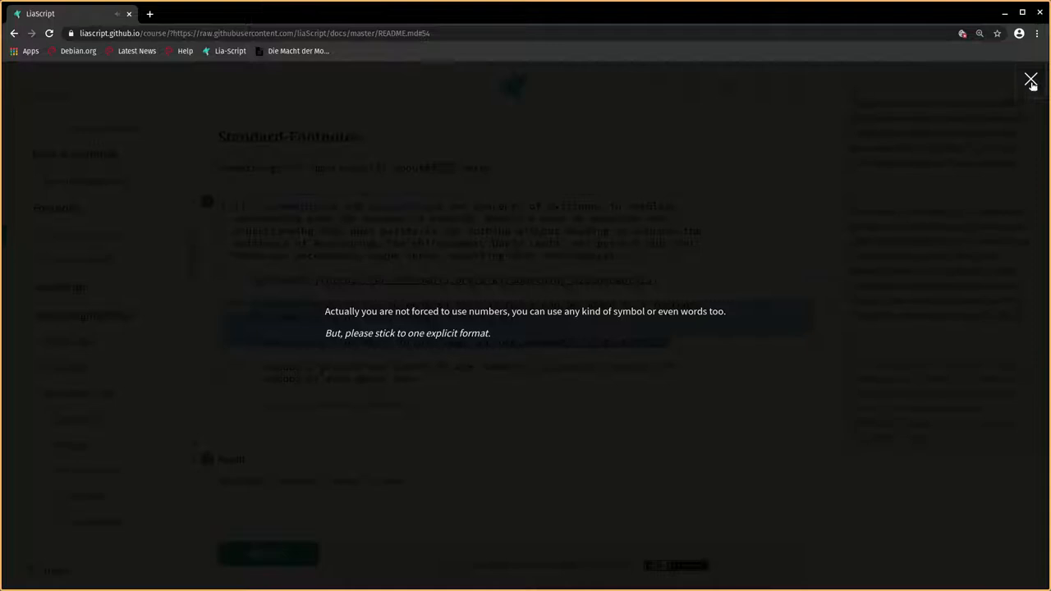
# - Close the footnote pop-up and switch the course to Textbook view mode
pyautogui.click(1032, 79)
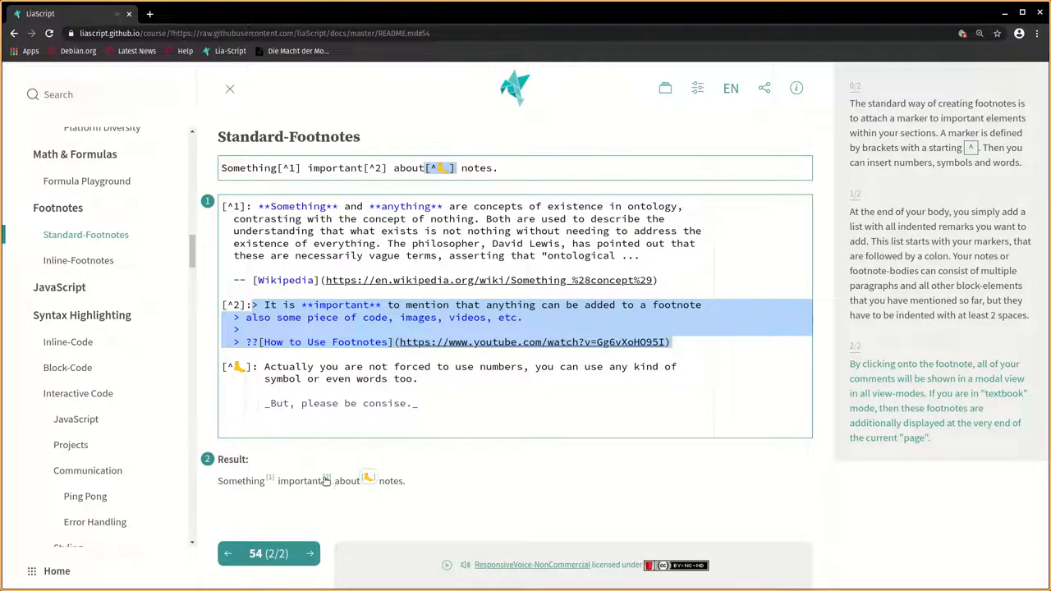
pyautogui.click(665, 88)
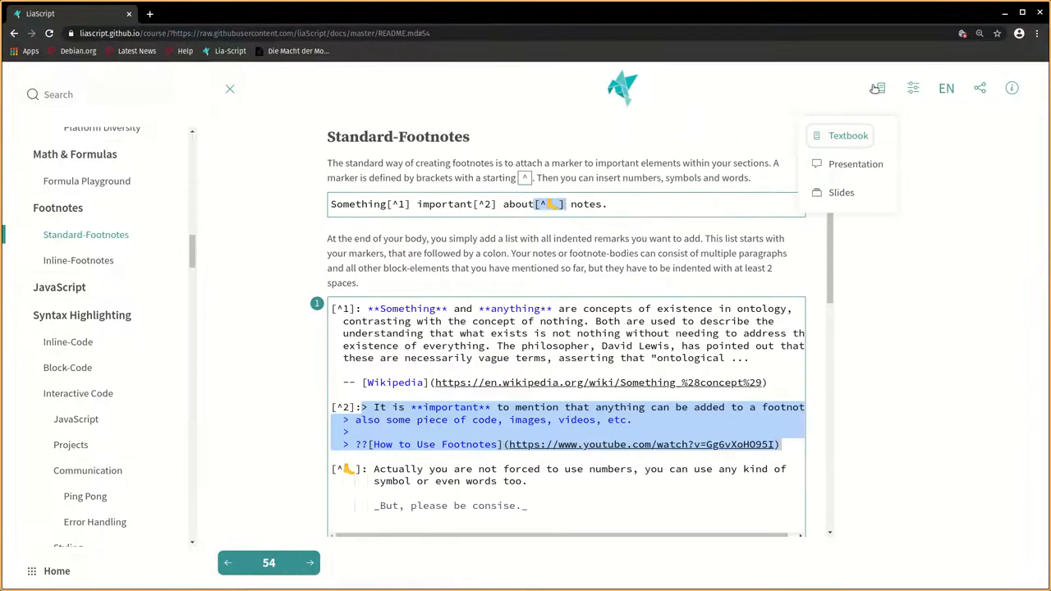
pyautogui.scroll(-3)
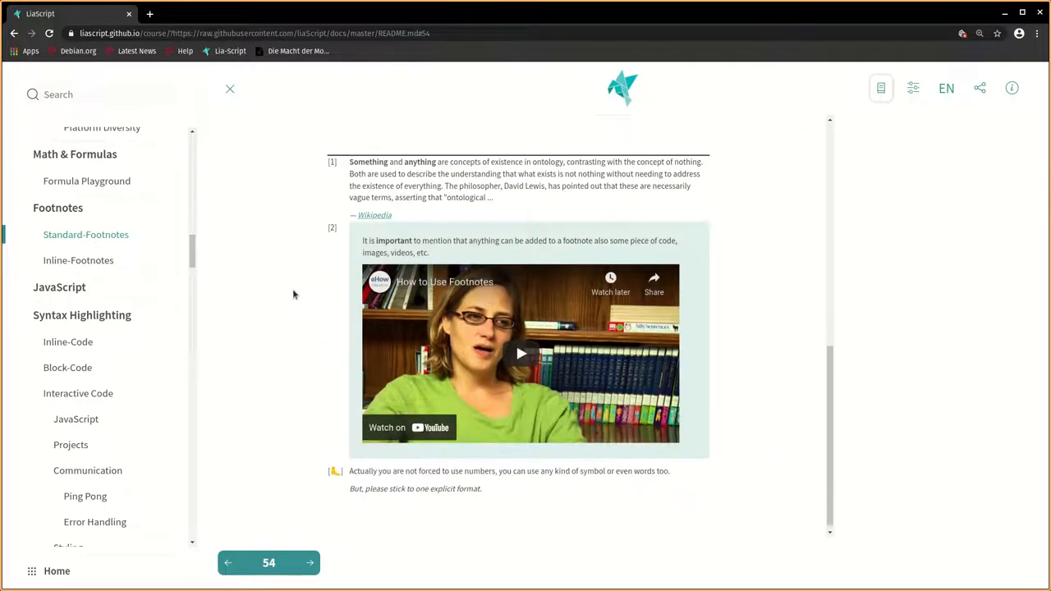
# - Open the second footnote, the one with the embedded video, as a pop-up
pyautogui.scroll(3)
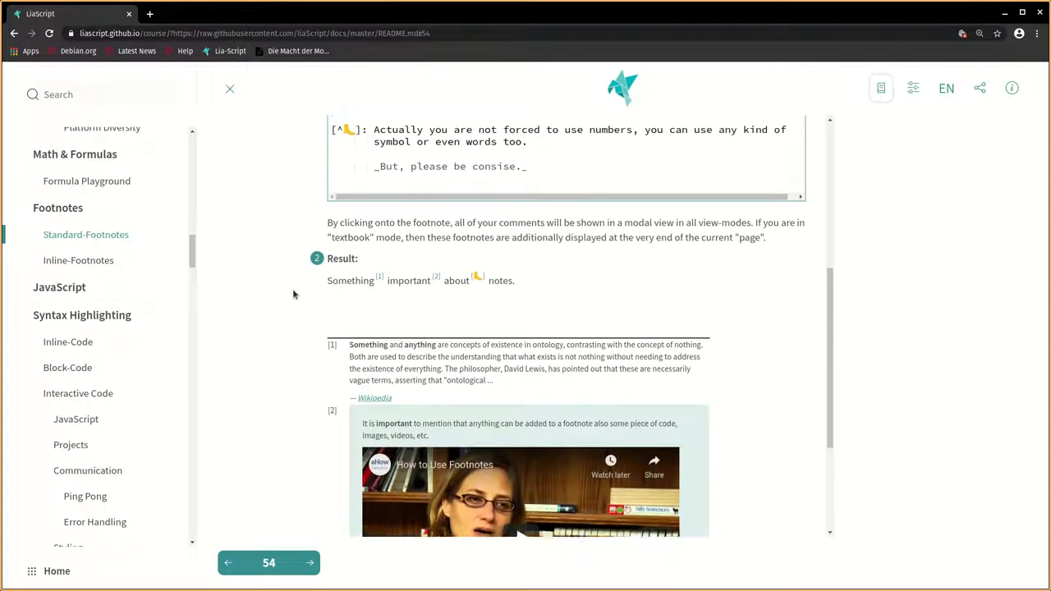
pyautogui.click(521, 493)
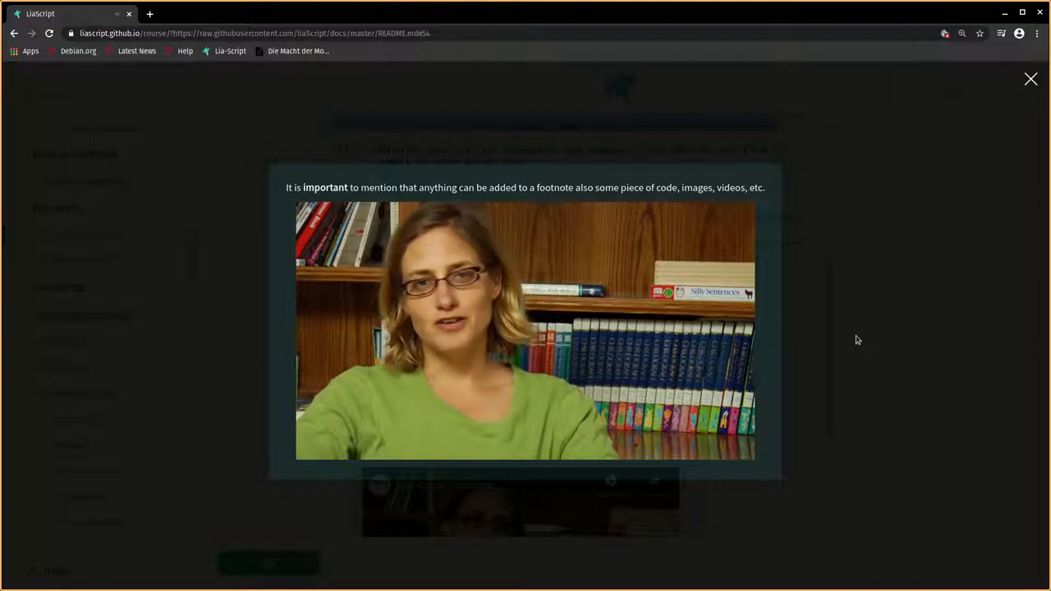
# - Play the footnote's YouTube video briefly, pause it, and close the pop-up
pyautogui.click(526, 332)
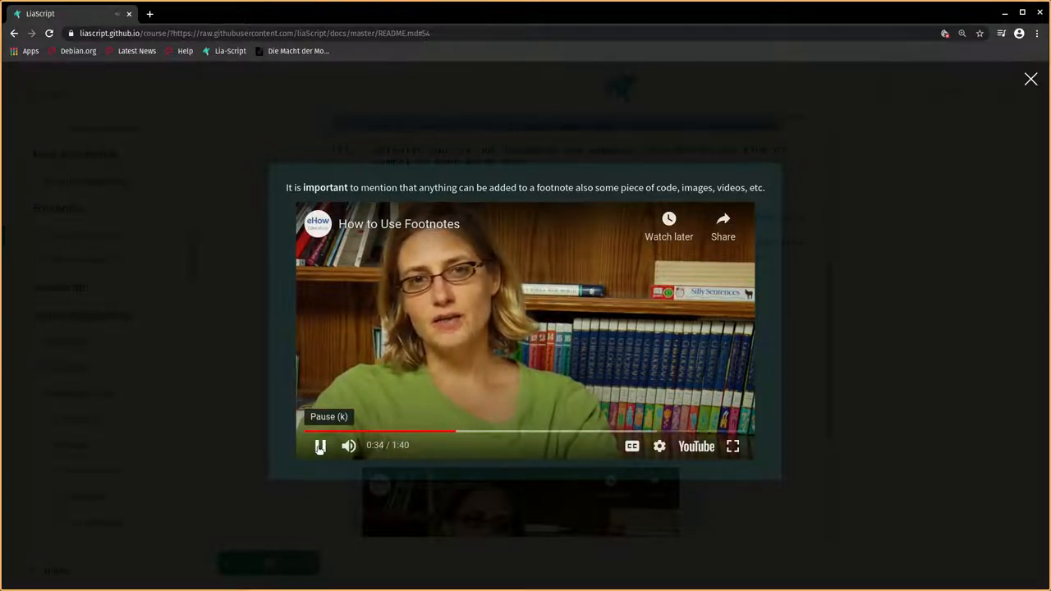
pyautogui.click(319, 445)
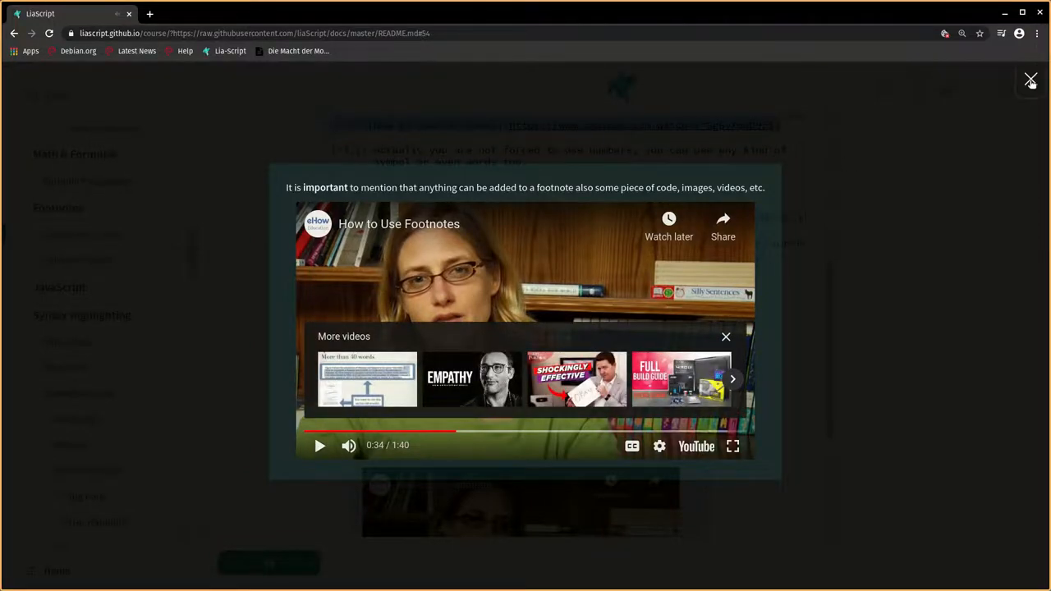
pyautogui.click(1032, 79)
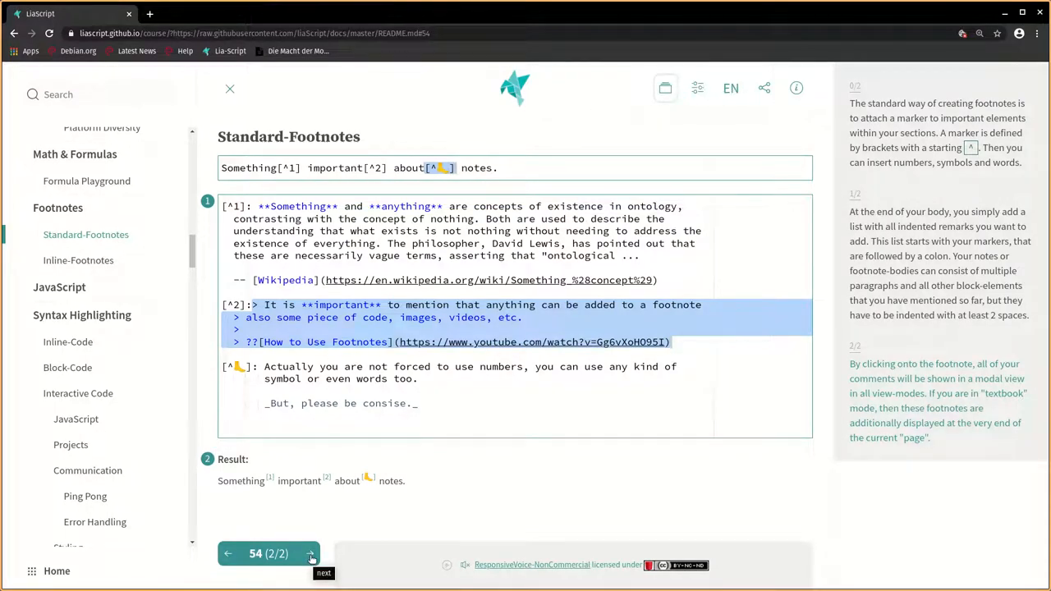
# - Advance to the Inline-Footnotes slide and highlight the [^x](...) inline footnote syntax
pyautogui.click(309, 552)
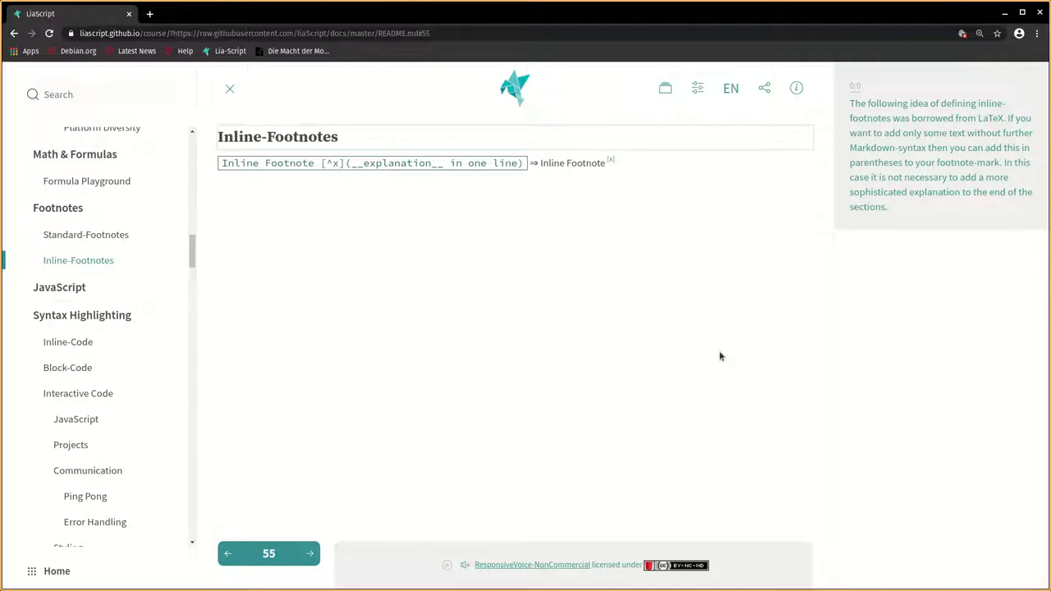
pyautogui.moveTo(470, 567)
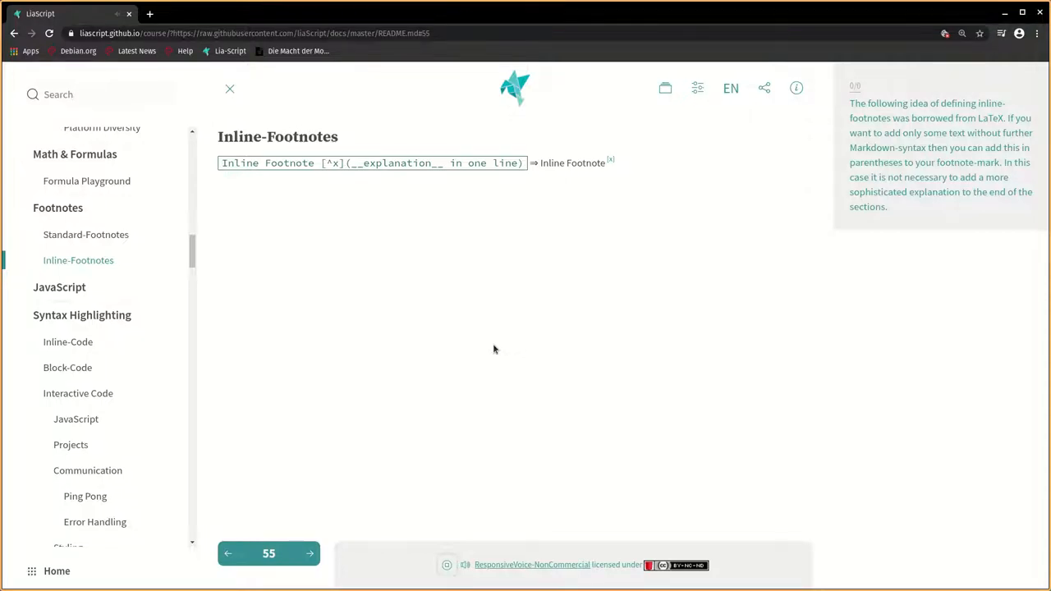
pyautogui.moveTo(335, 188)
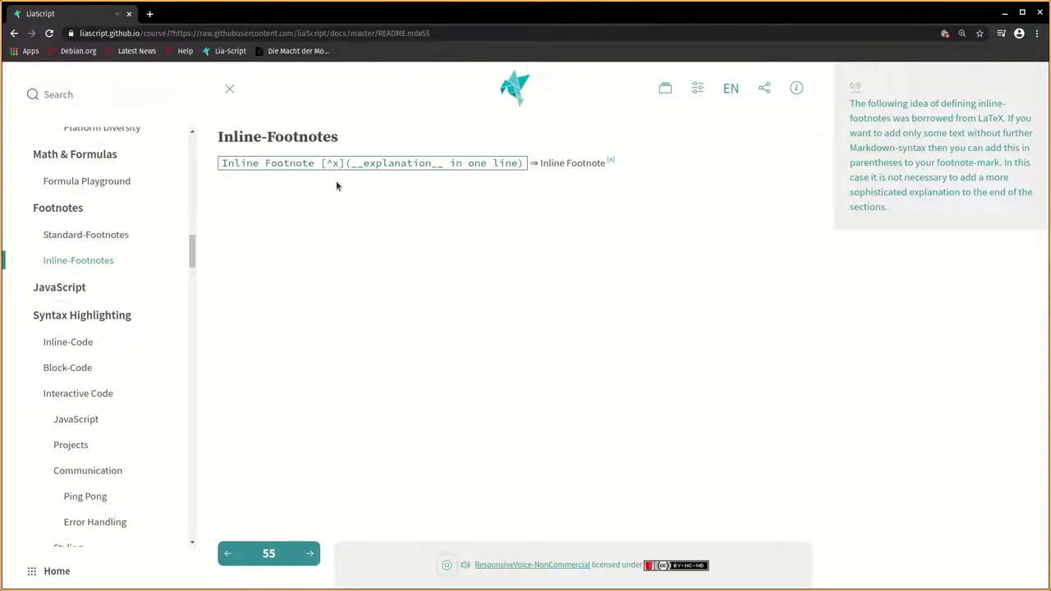
pyautogui.moveTo(337, 162); pyautogui.dragTo(473, 163)
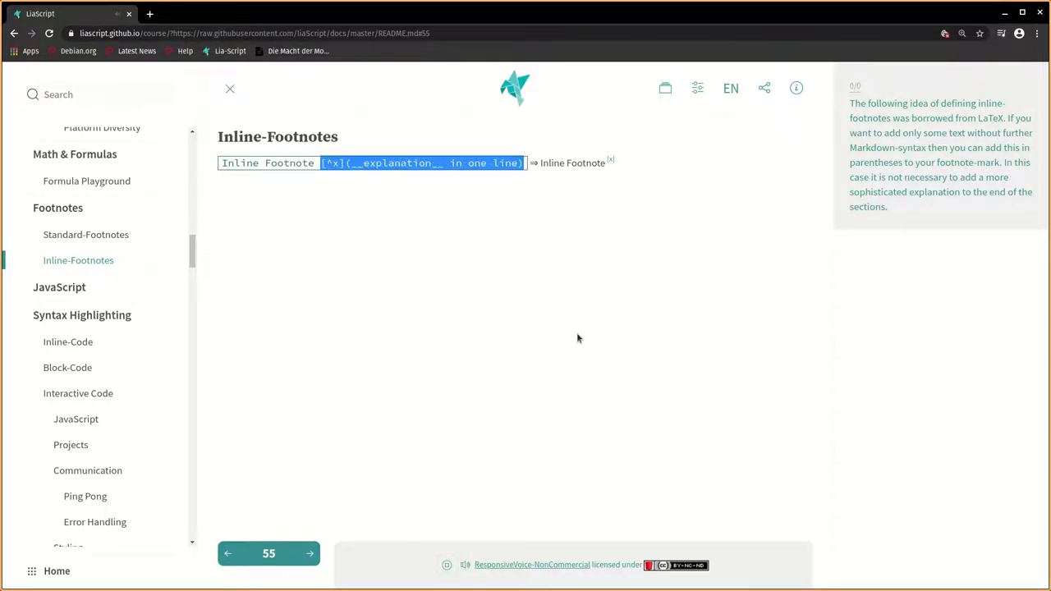
pyautogui.moveTo(620, 210)
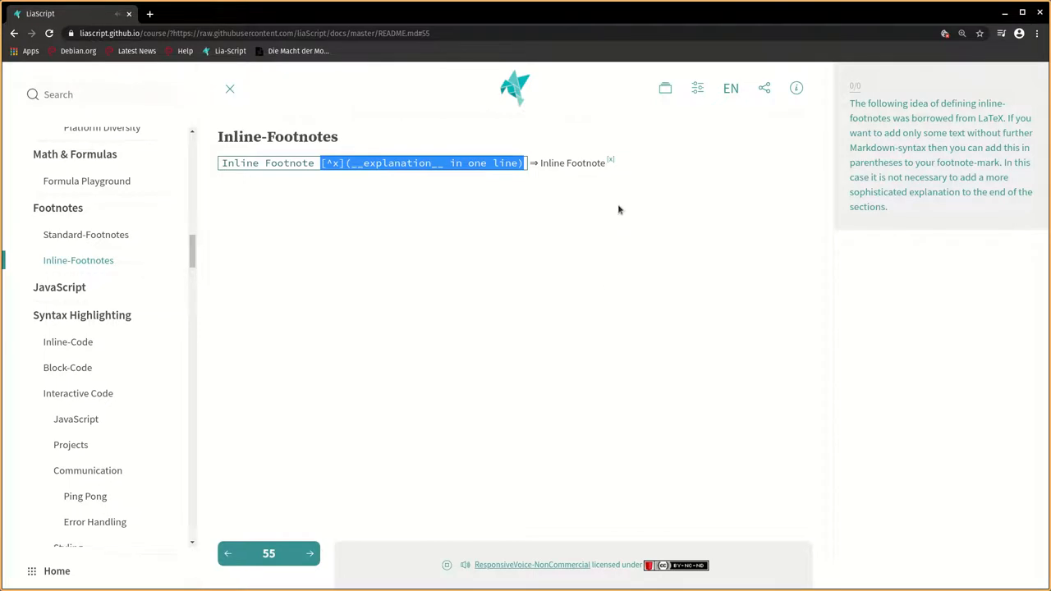